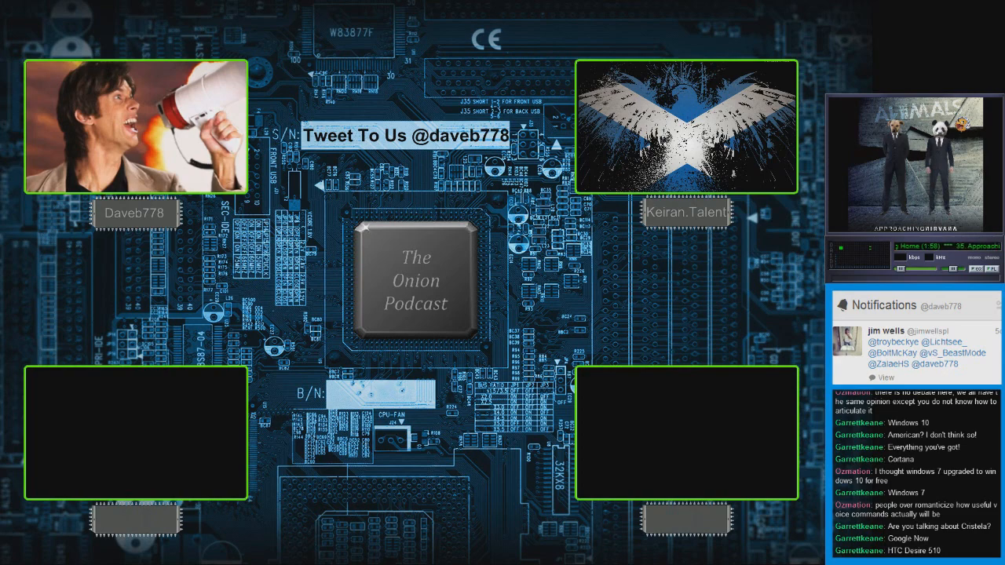
scroll("down", 3)
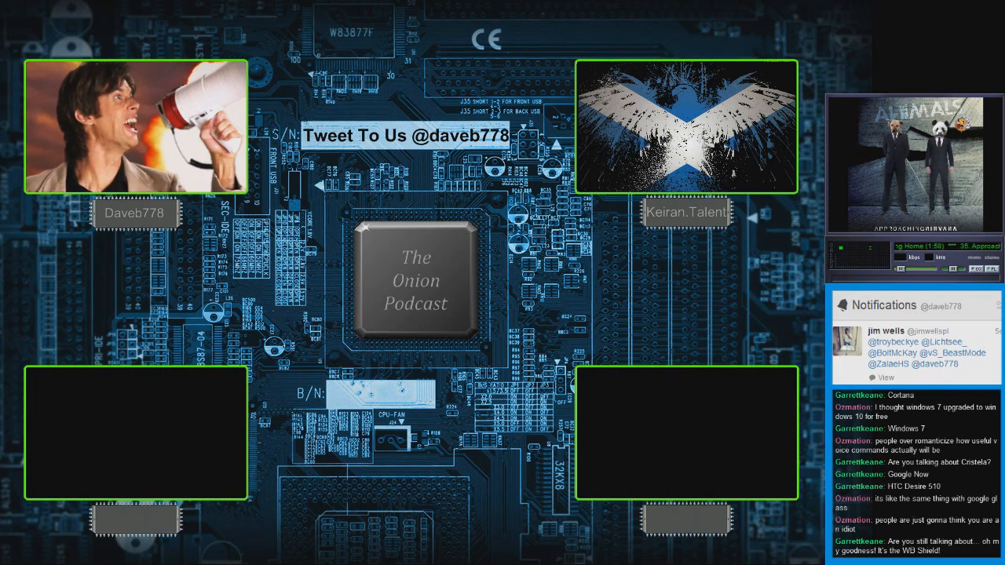
scroll("down", 3)
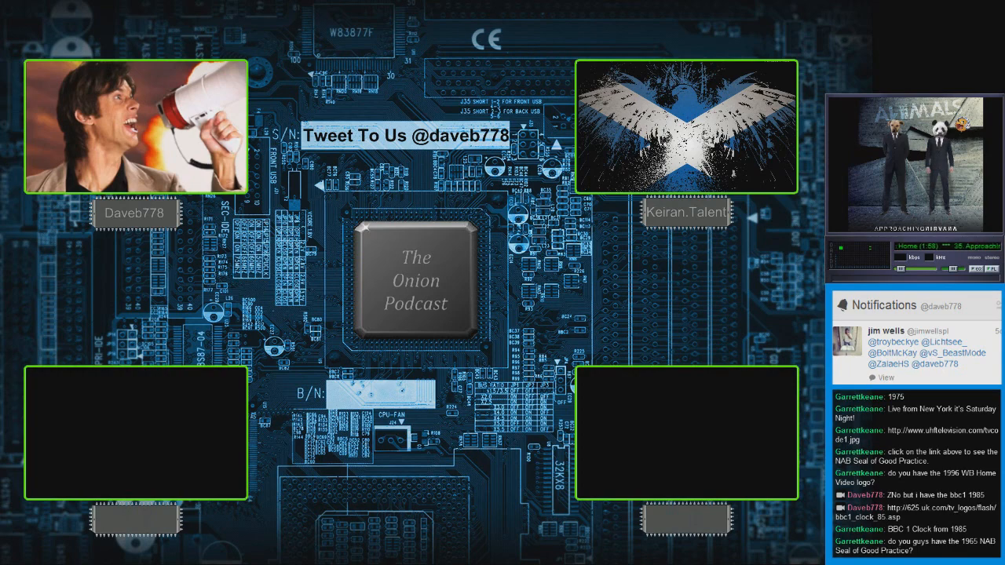
scroll("down", 3)
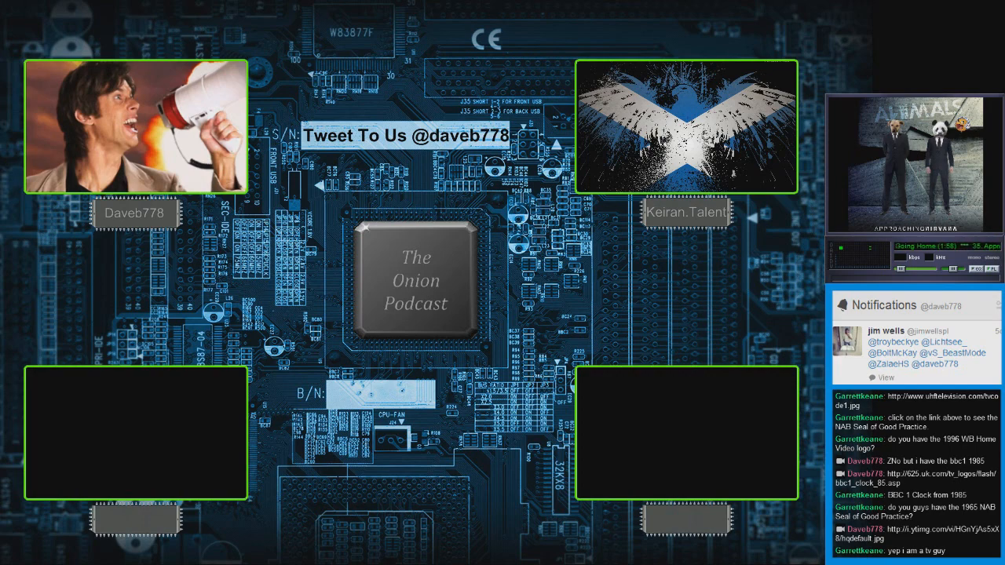
scroll("down", 3)
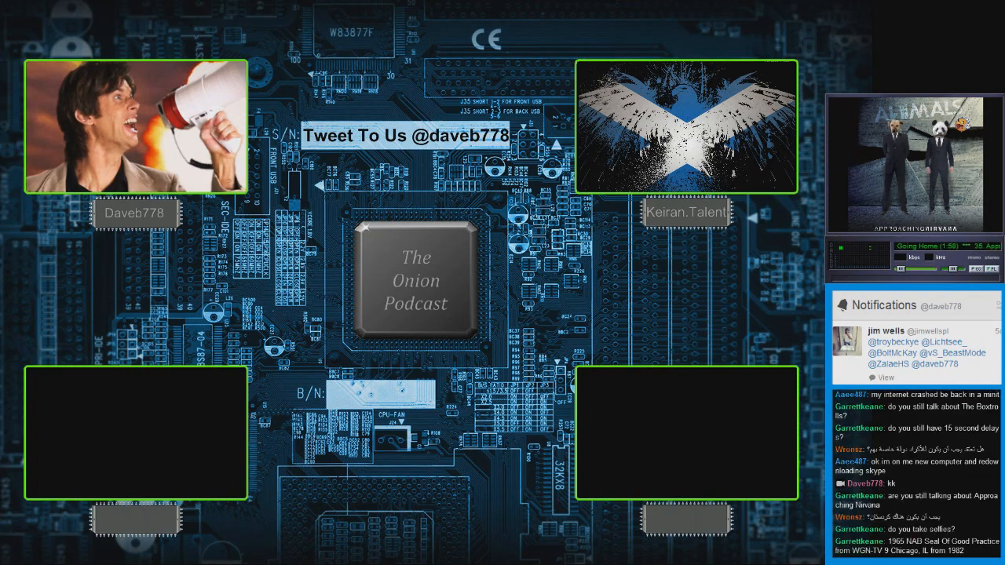